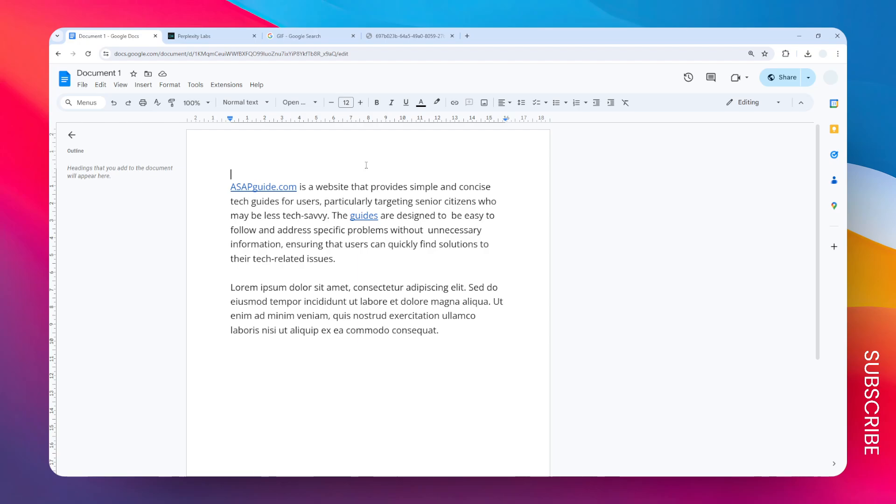
mouse_move(372, 169)
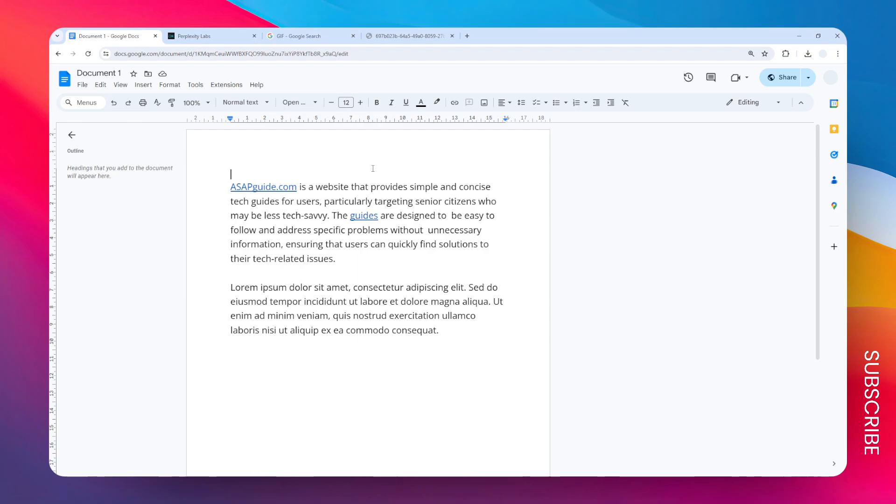
mouse_move(323, 169)
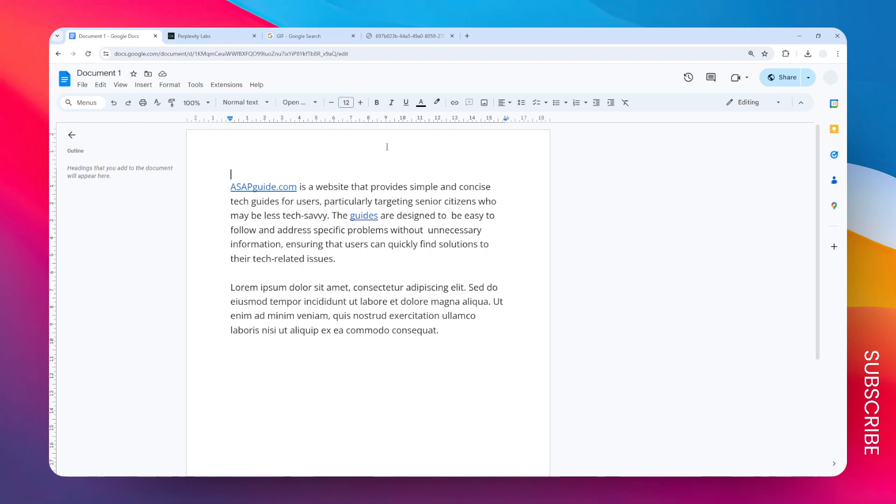
mouse_move(354, 168)
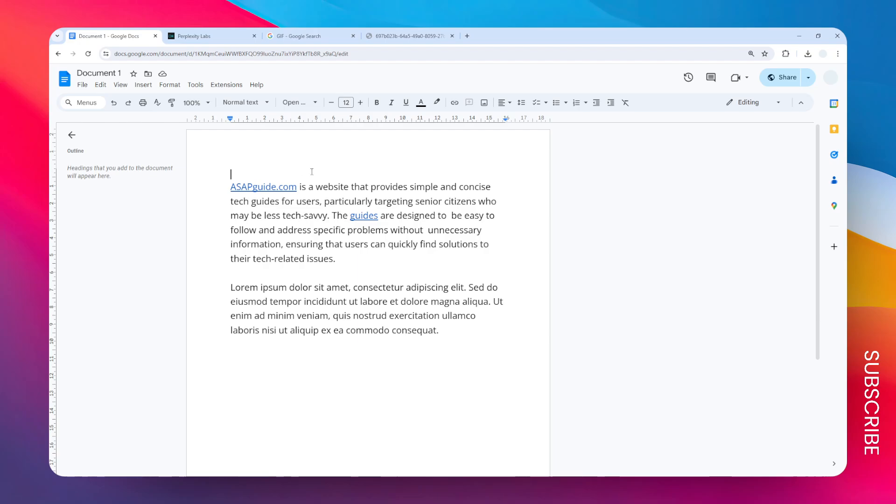
- Bring up the Insert > Image > Search the web panel beside the document
left_click(143, 85)
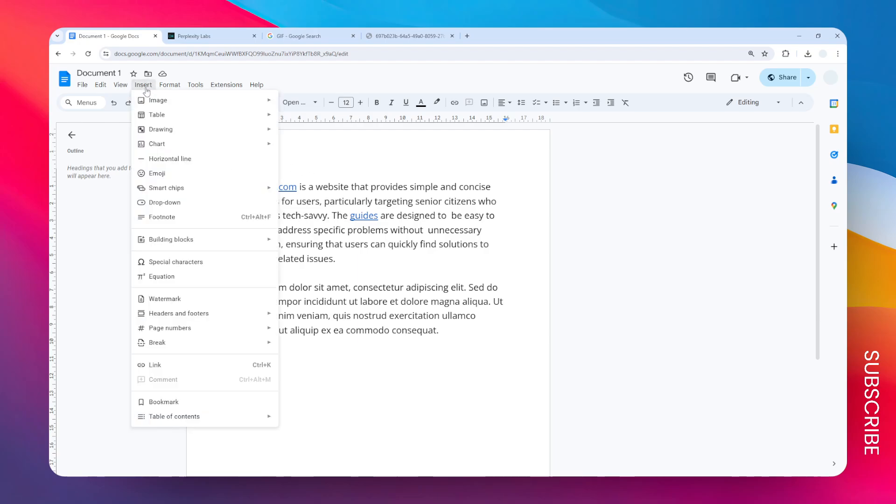
mouse_move(157, 100)
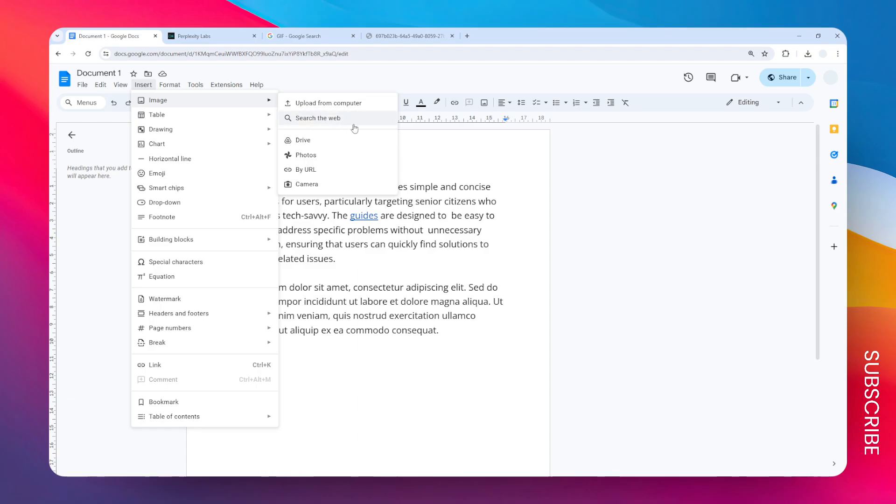
mouse_move(338, 118)
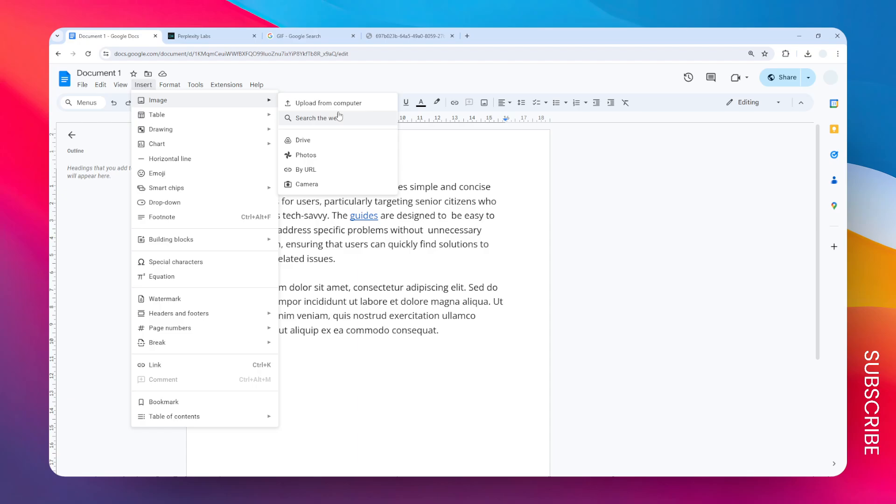
mouse_move(342, 122)
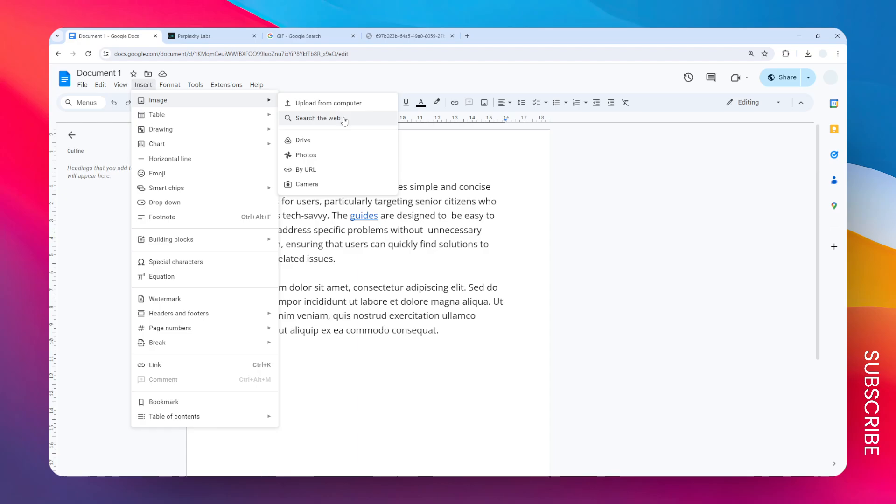
left_click(319, 119)
type("tesla")
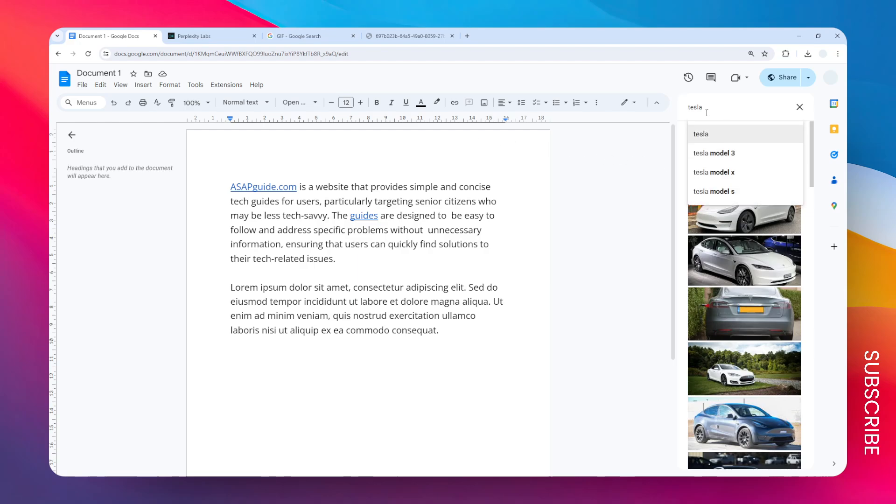
- Search web images for "GIF" and insert the neon grid sunset animation above the paragraphs
double_click(695, 106)
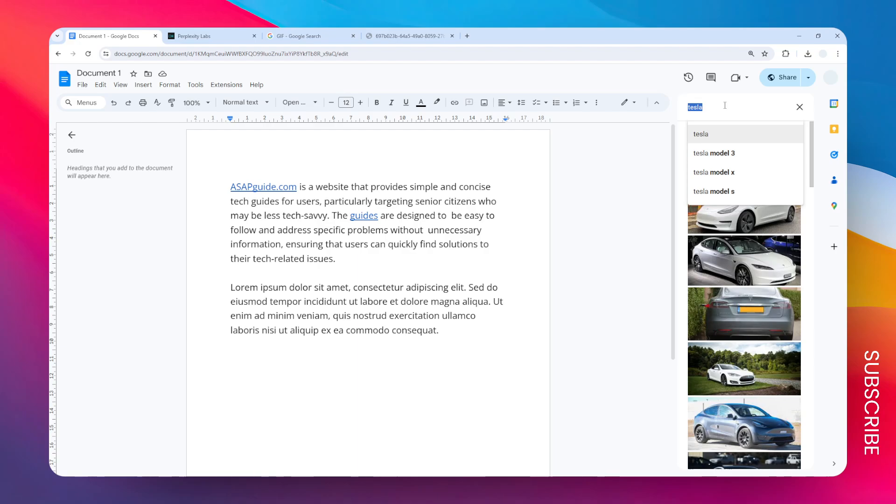
type("GIF")
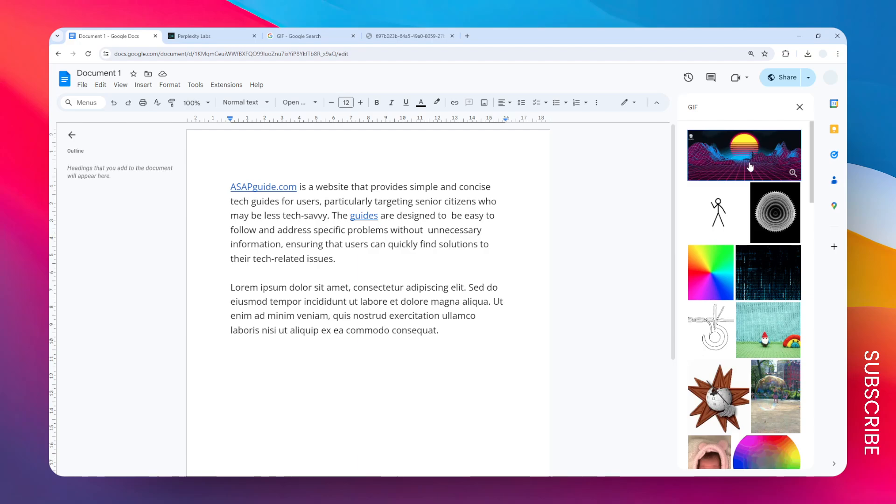
mouse_move(744, 148)
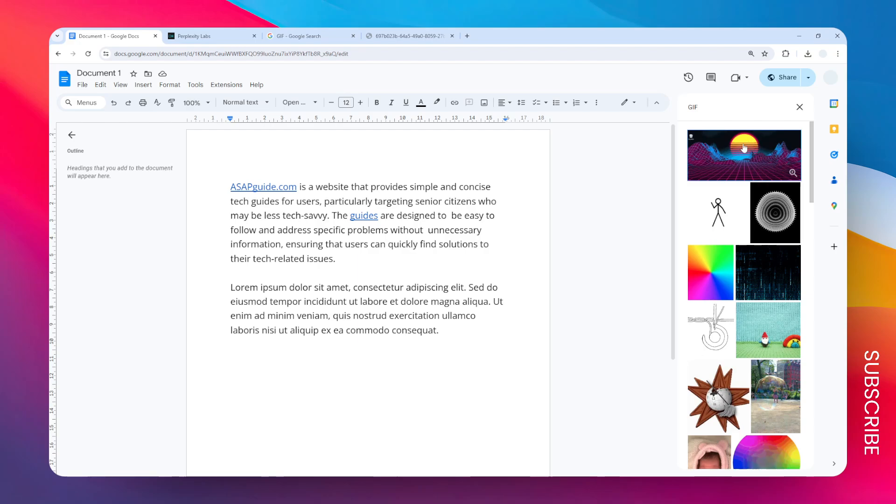
left_click(743, 155)
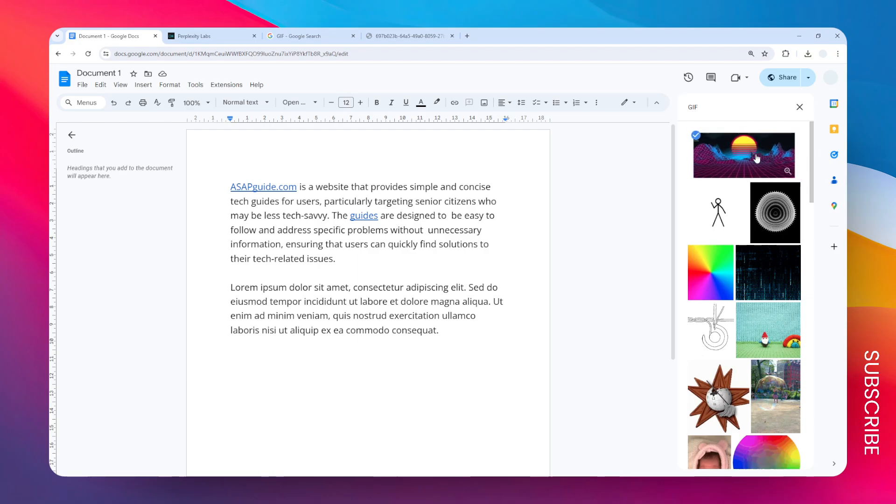
left_click(745, 153)
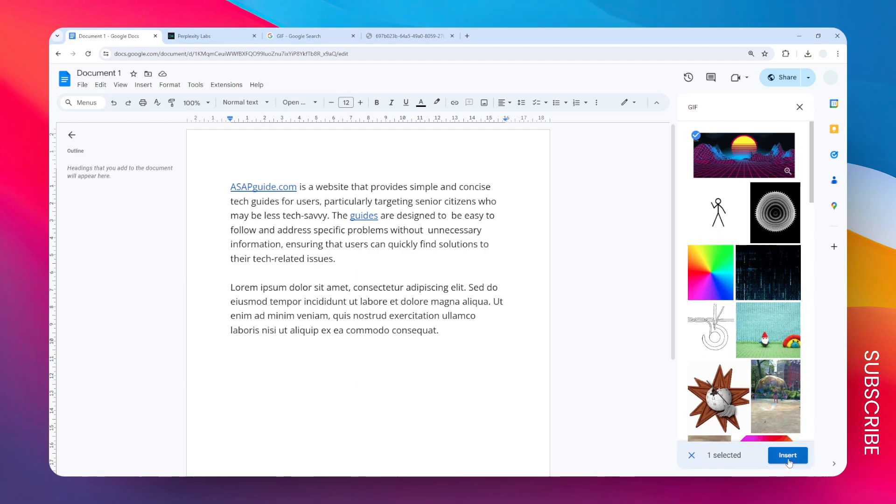
left_click(787, 455)
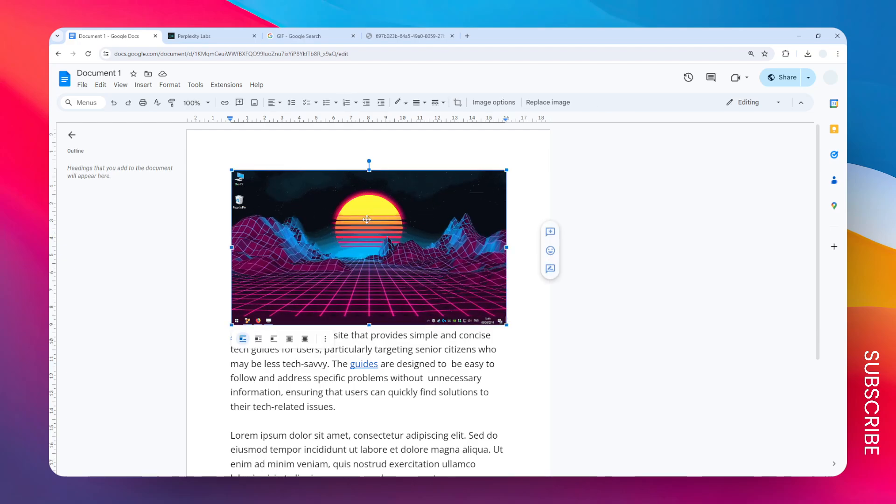
- Remove the inserted neon grid sunset GIF from the document
key("Delete")
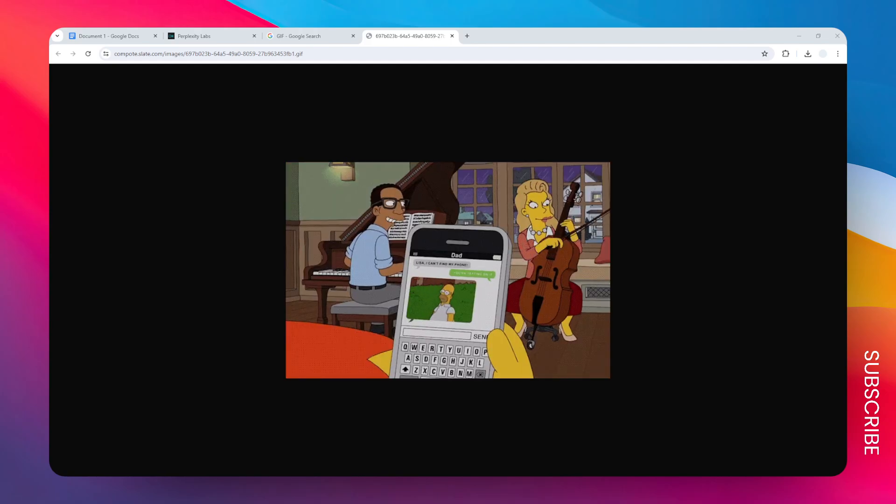
- Save the Simpsons GIF to Downloads and return to the Document 1 tab
right_click(447, 268)
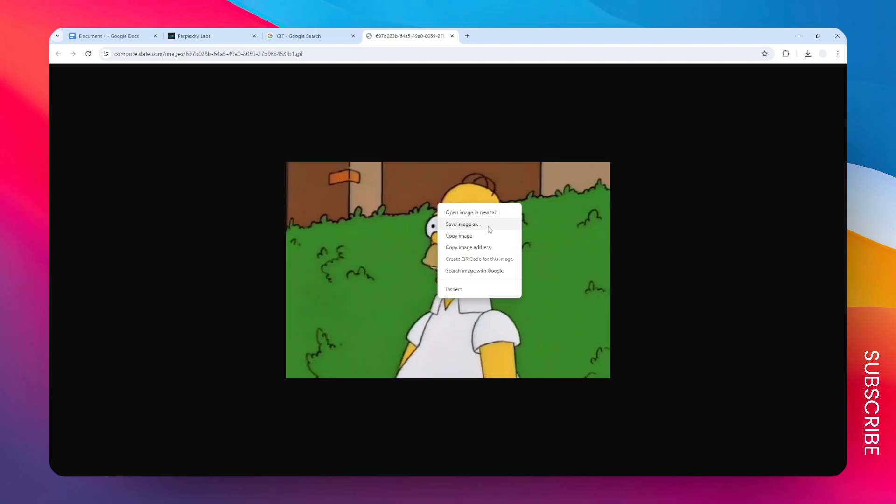
left_click(463, 223)
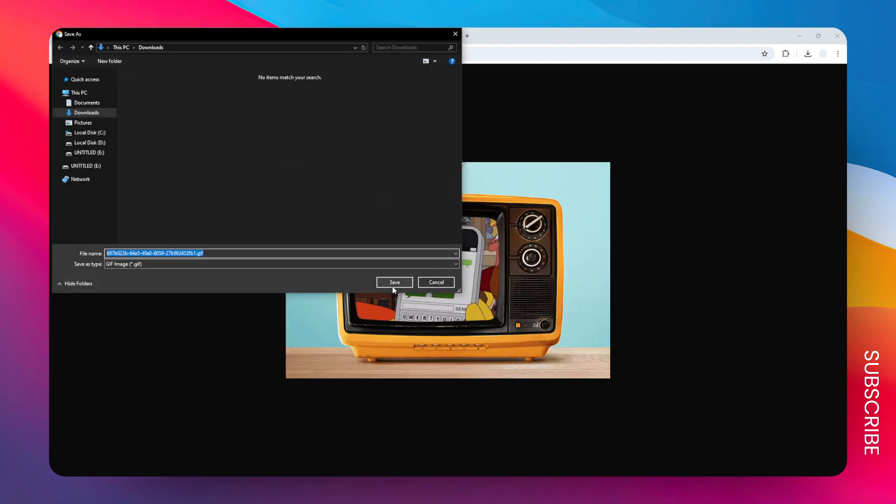
left_click(394, 282)
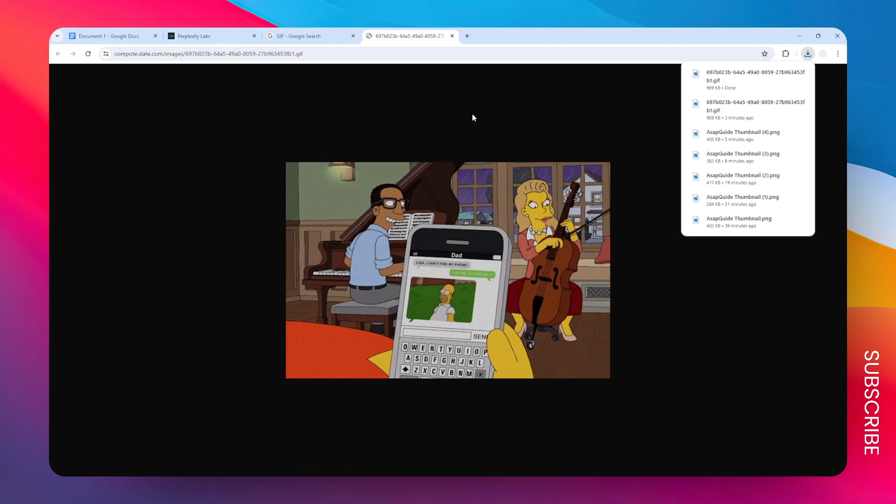
left_click(110, 37)
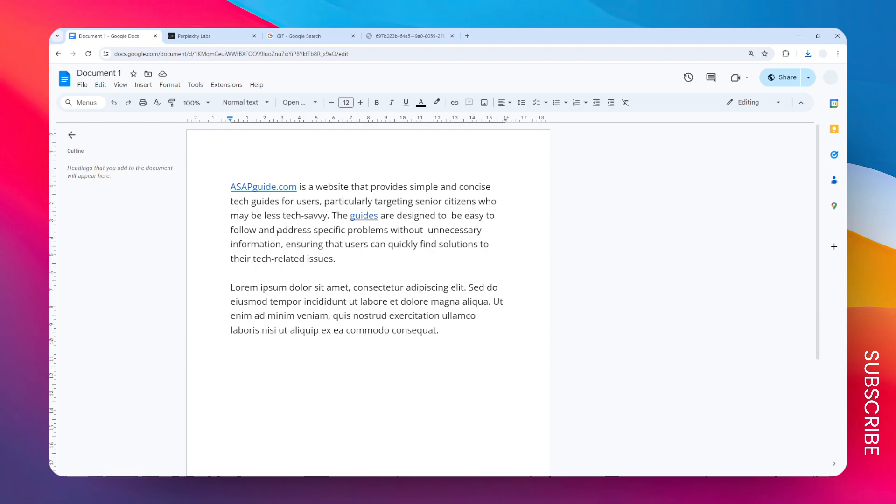
- Show the Insert menu's image options, including Upload from computer
left_click(144, 85)
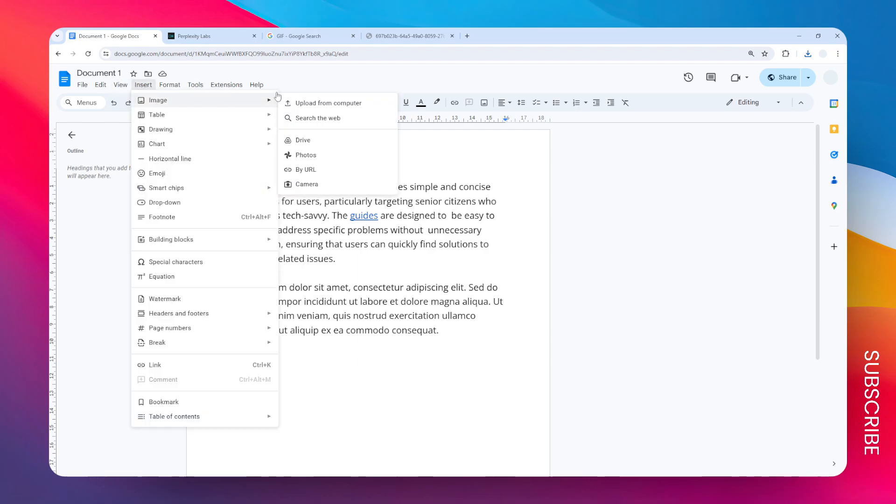